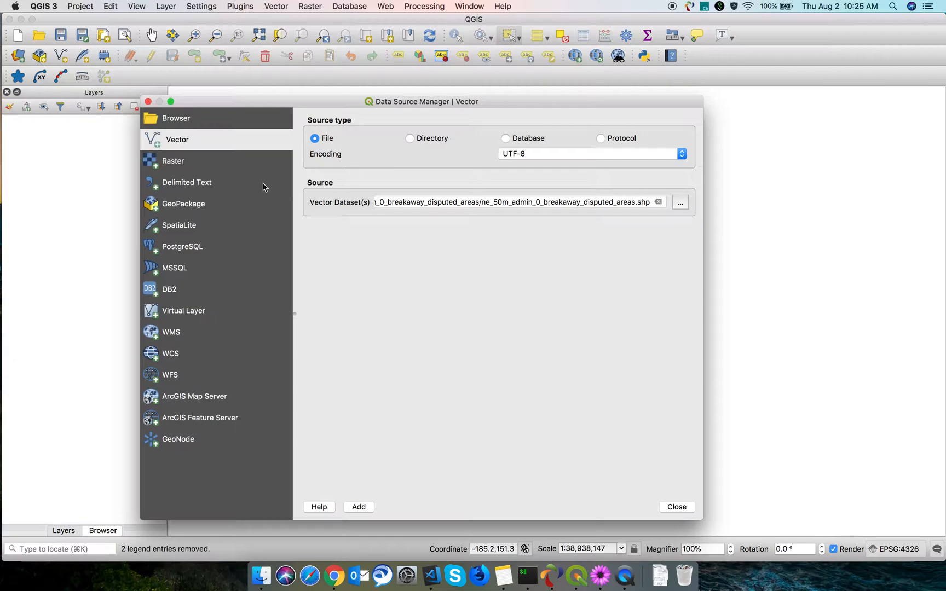
{"action": "mouse_move", "coordinate": [697, 219]}
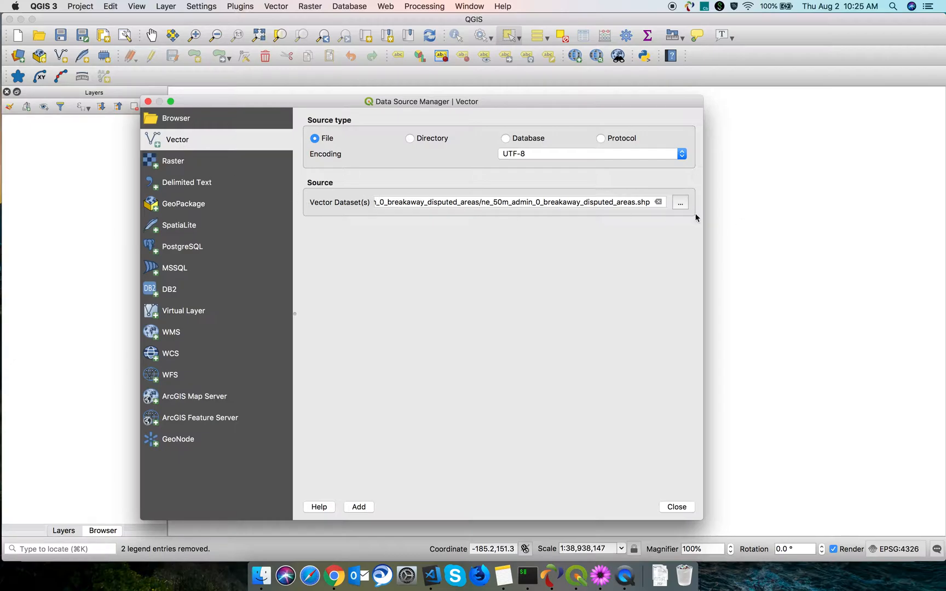
Add ne_50m_admin_0_breakaway_disputed_areas.shp from the Desktop as a vector layer and close the Data Source Manager.
{"action": "left_click", "coordinate": [680, 202]}
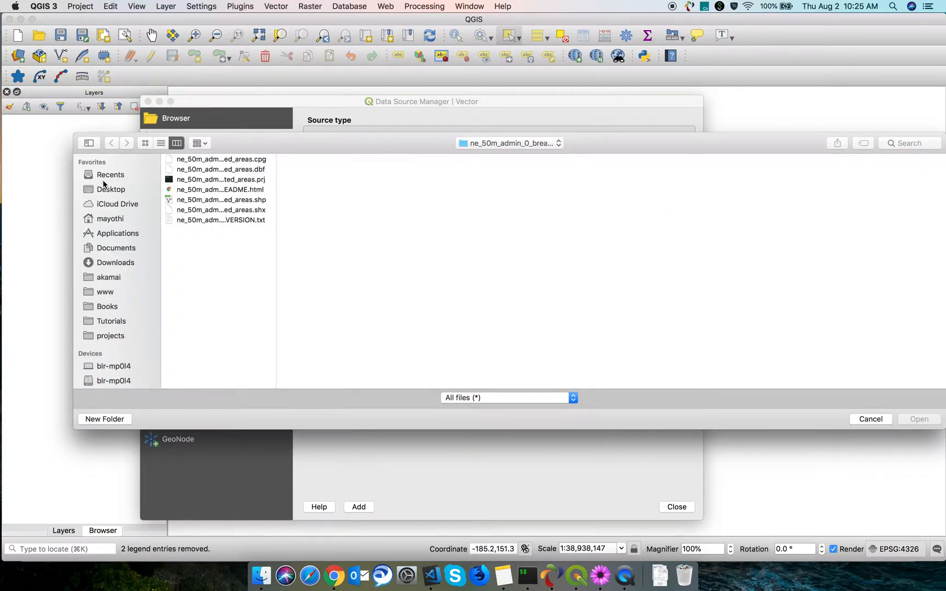
{"action": "left_click", "coordinate": [111, 189]}
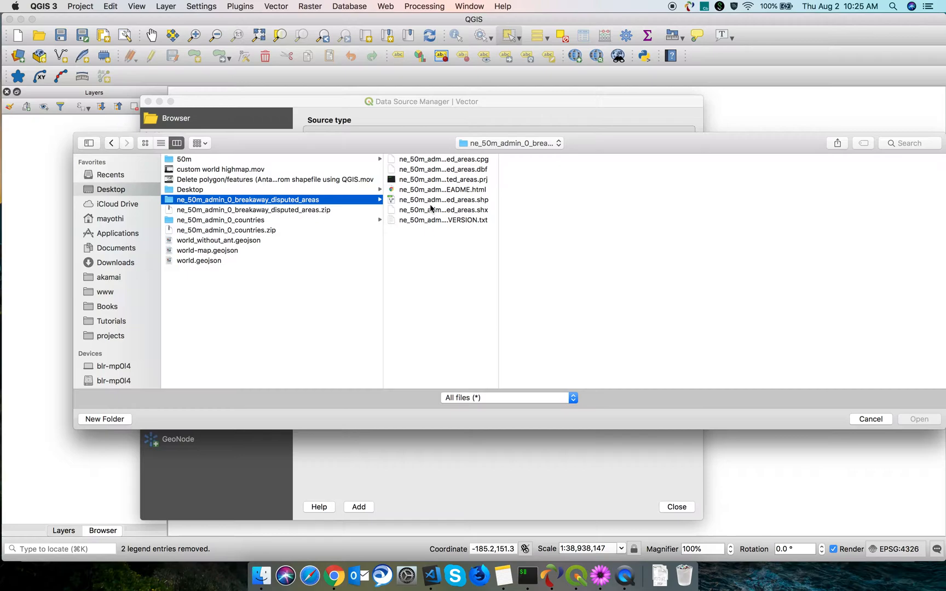
{"action": "left_click", "coordinate": [441, 200]}
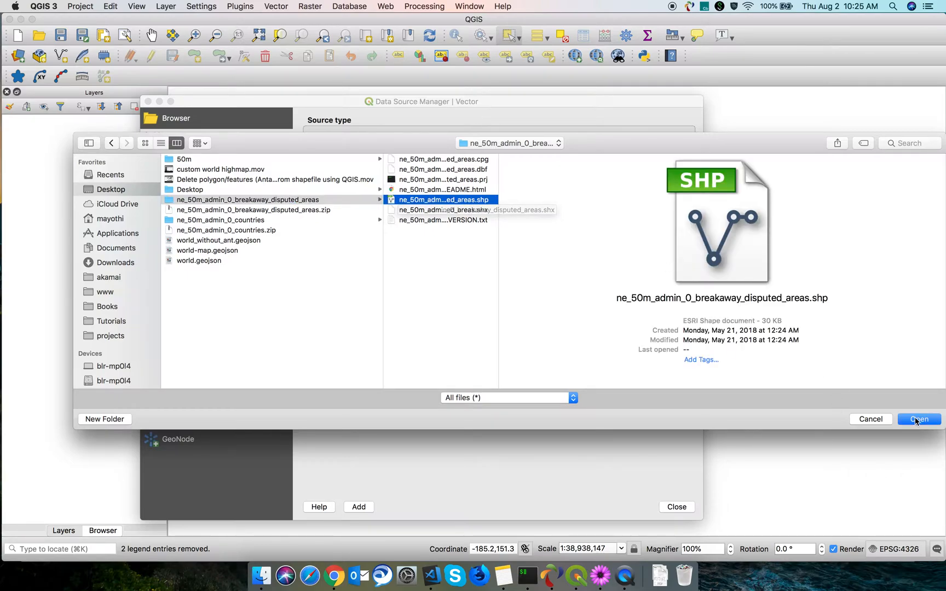
{"action": "left_click", "coordinate": [918, 419]}
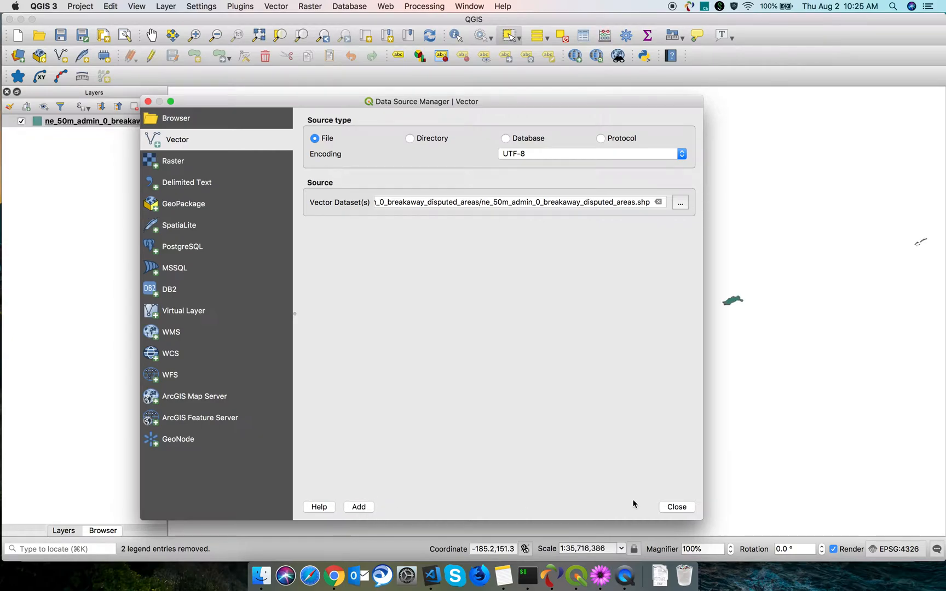
{"action": "left_click", "coordinate": [675, 507]}
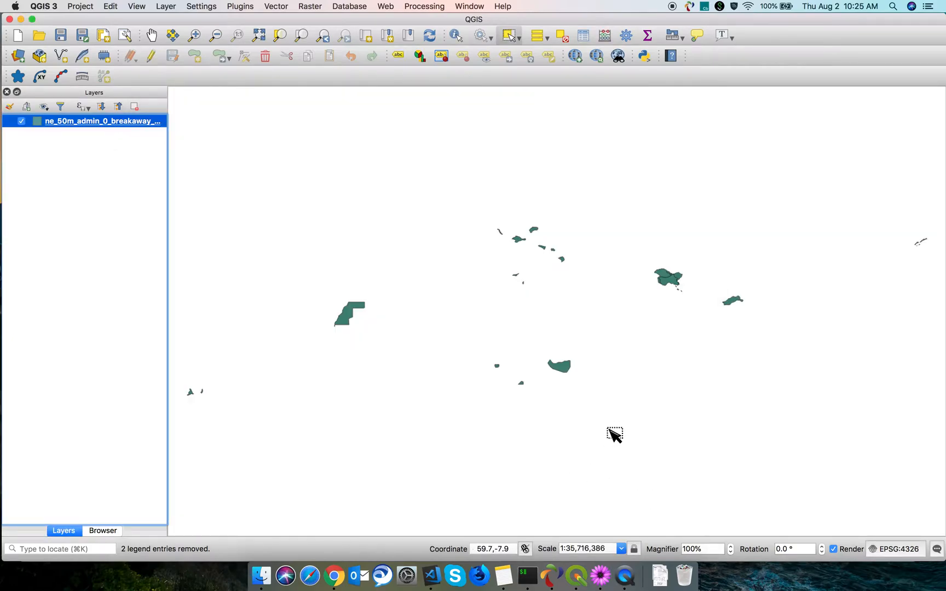
{"action": "mouse_move", "coordinate": [543, 414]}
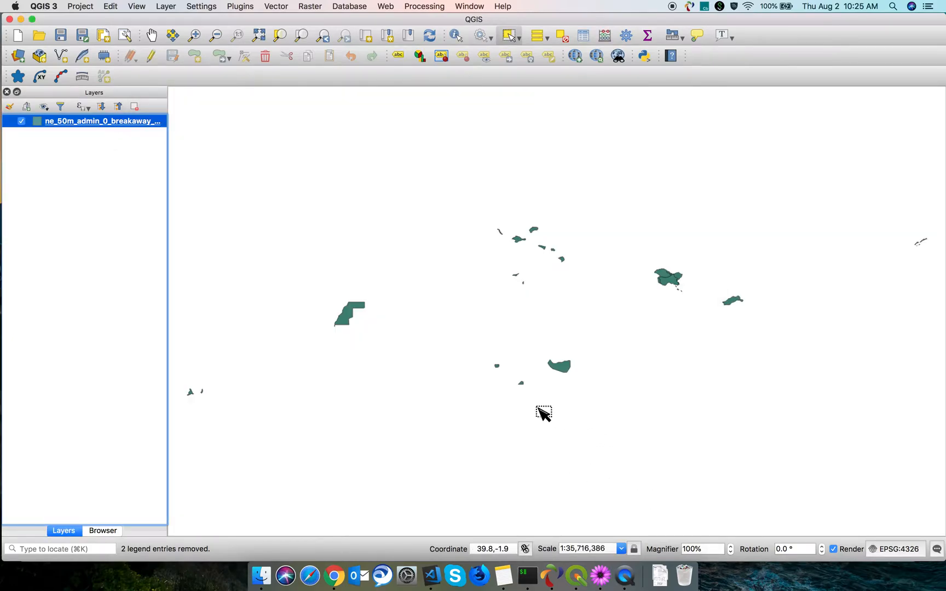
{"action": "left_click", "coordinate": [261, 576]}
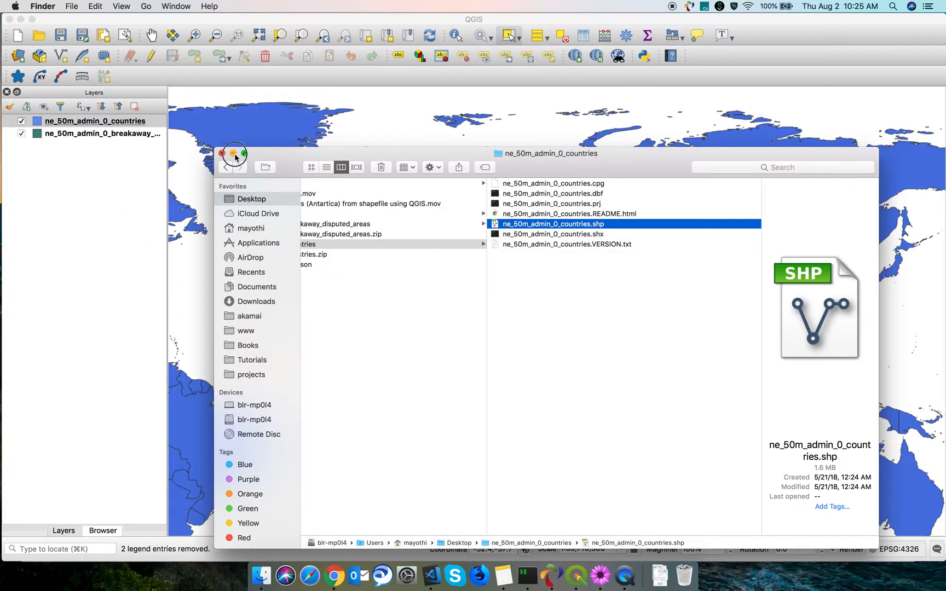
Close the Finder window once ne_50m_admin_0_countries.shp is loaded into QGIS.
{"action": "left_click", "coordinate": [232, 153]}
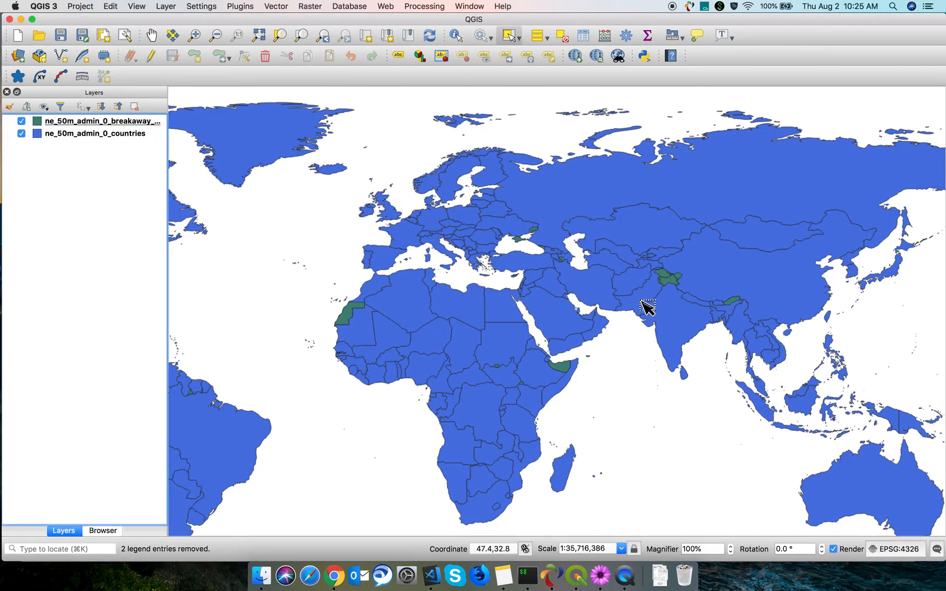
{"action": "mouse_move", "coordinate": [675, 290]}
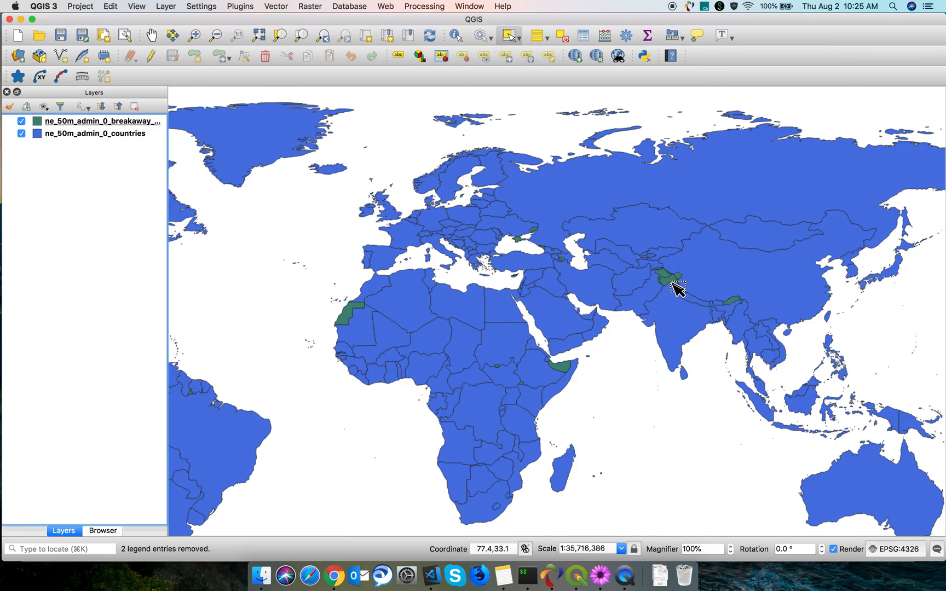
{"action": "mouse_move", "coordinate": [675, 289]}
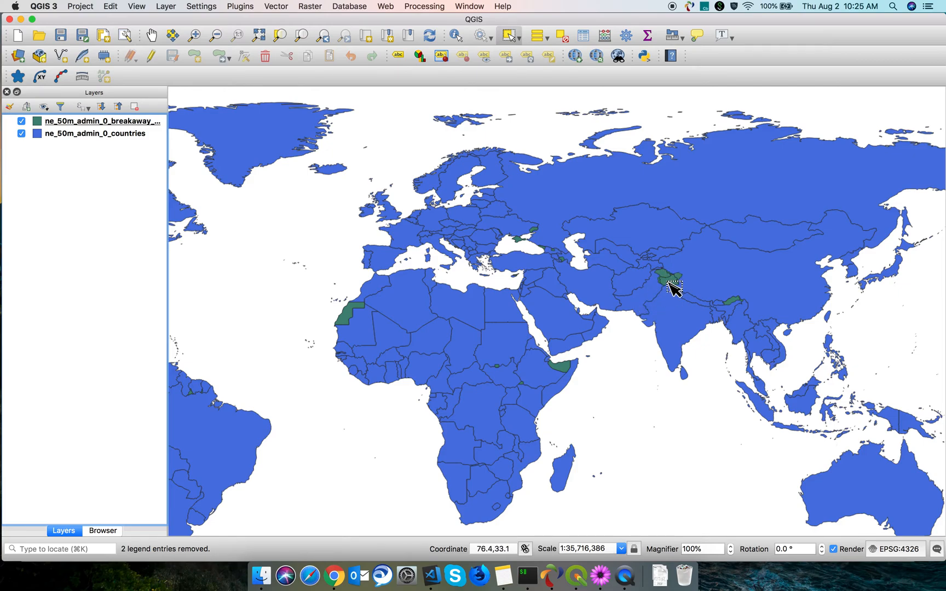
{"action": "mouse_move", "coordinate": [637, 279]}
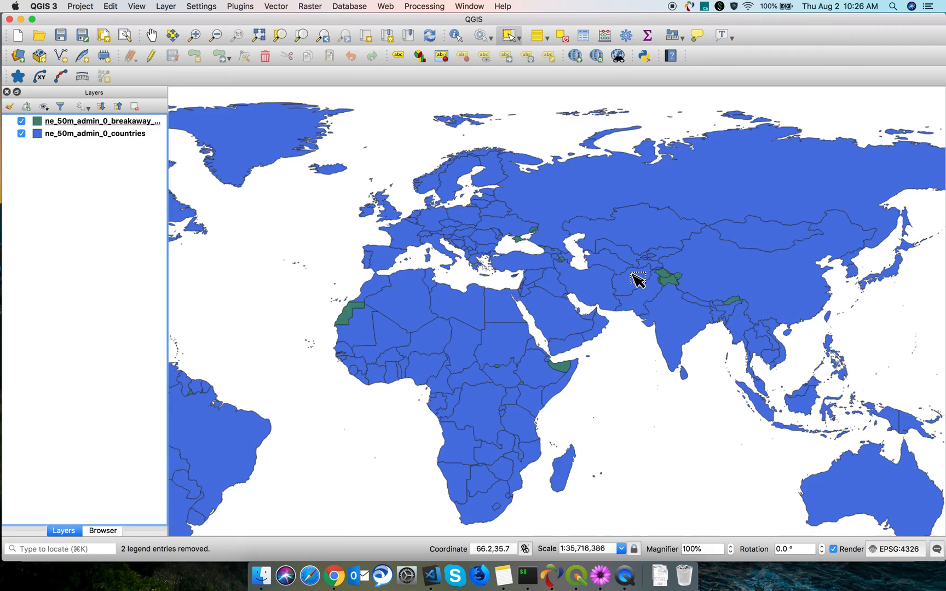